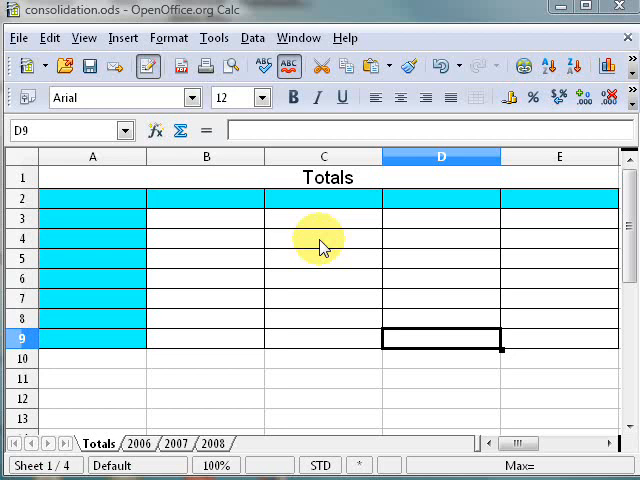
{"action": "mouse_move", "coordinate": [268, 264]}
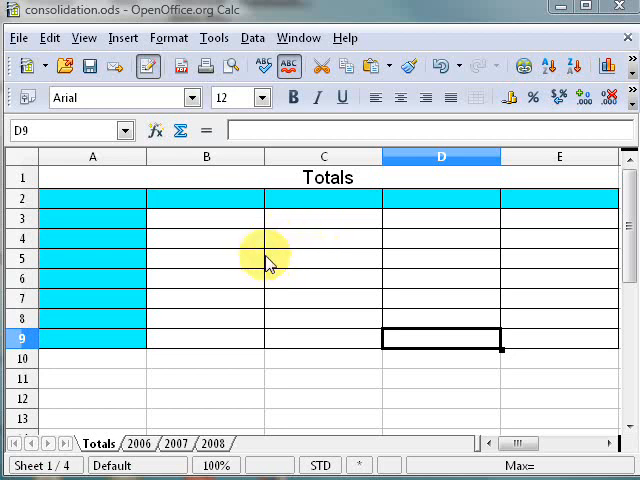
{"action": "mouse_move", "coordinate": [240, 264]}
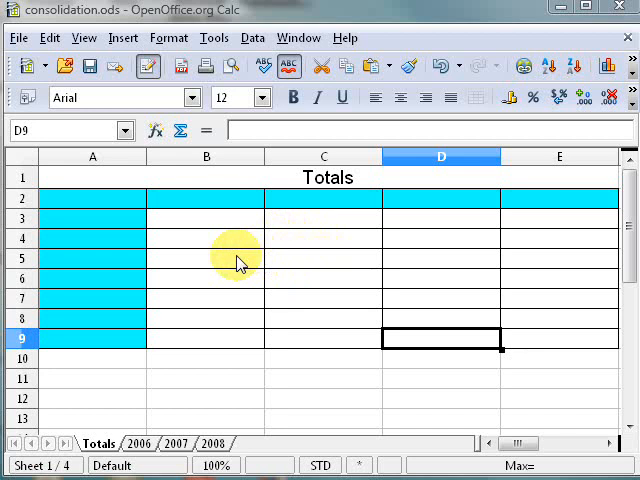
{"action": "mouse_move", "coordinate": [252, 38]}
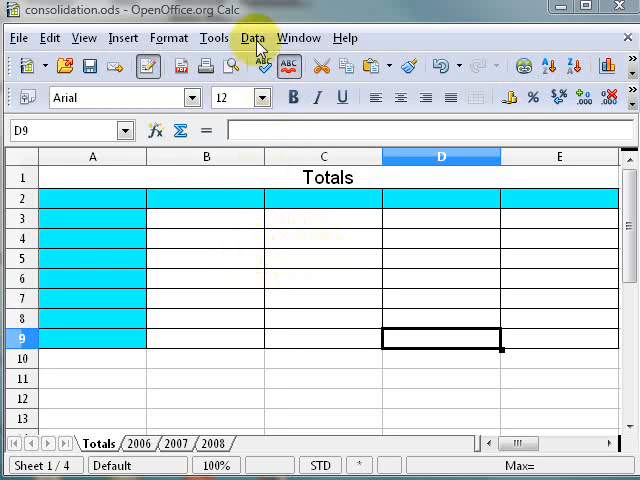
- Glance at the Data menu while the 2006 sales sheet is in view
{"action": "left_click", "coordinate": [252, 38]}
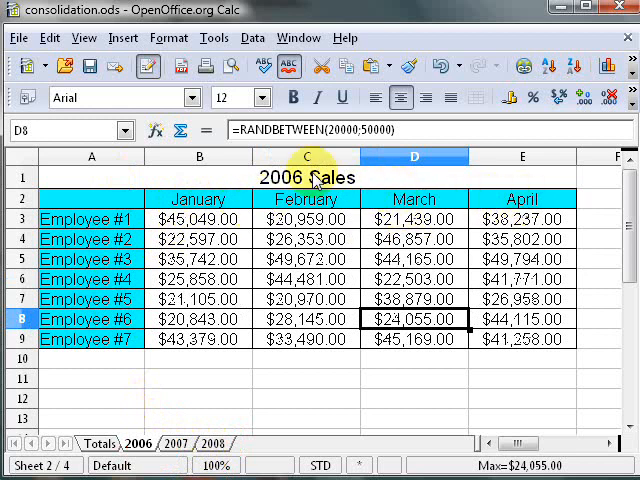
- Review the 2007 and 2008 sales sheets, then return to the empty Totals sheet
{"action": "left_click", "coordinate": [176, 444]}
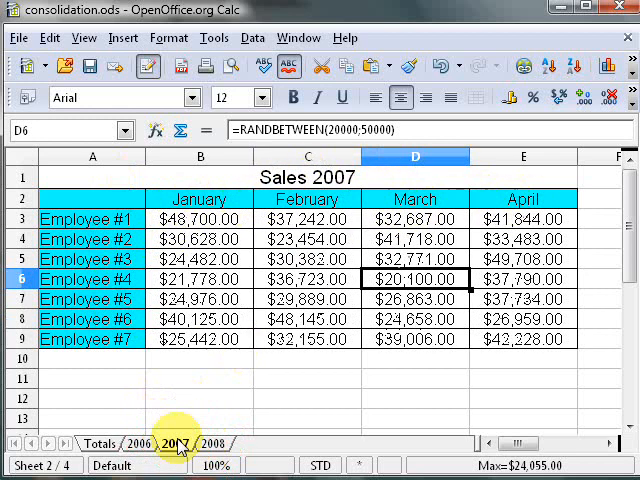
{"action": "left_click", "coordinate": [204, 444]}
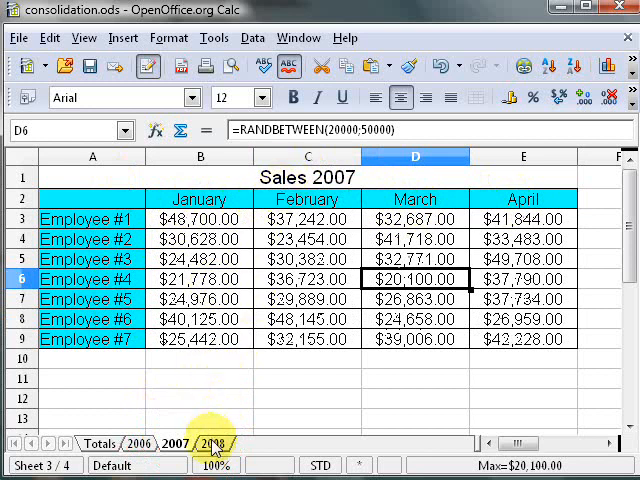
{"action": "left_click", "coordinate": [202, 444]}
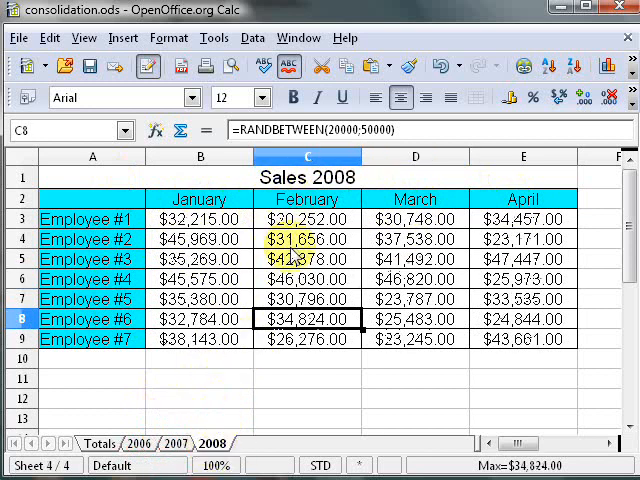
{"action": "left_click", "coordinate": [100, 444]}
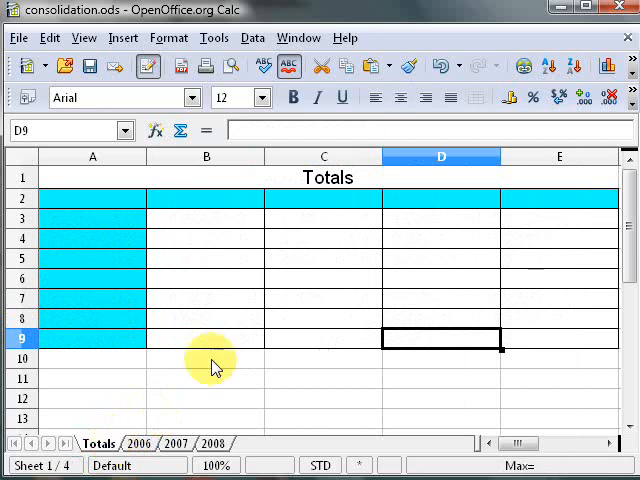
{"action": "mouse_move", "coordinate": [228, 204]}
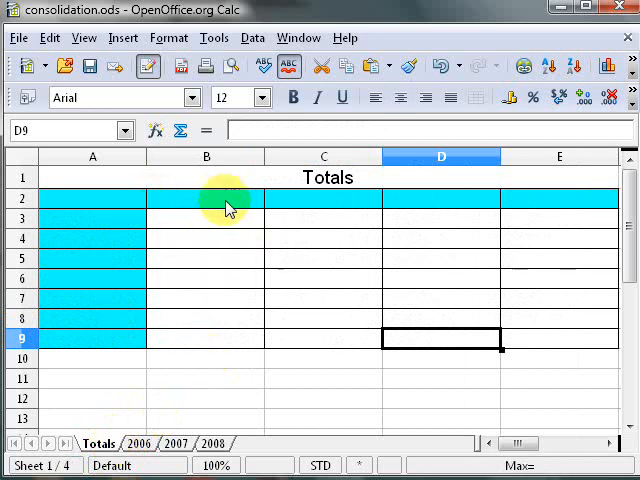
{"action": "mouse_move", "coordinate": [218, 226]}
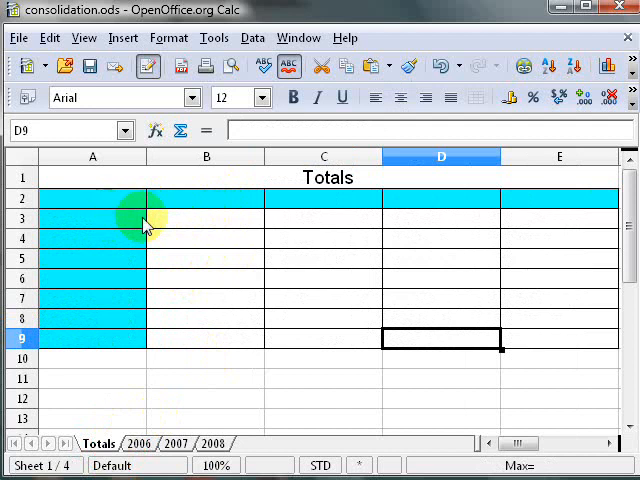
{"action": "mouse_move", "coordinate": [168, 376]}
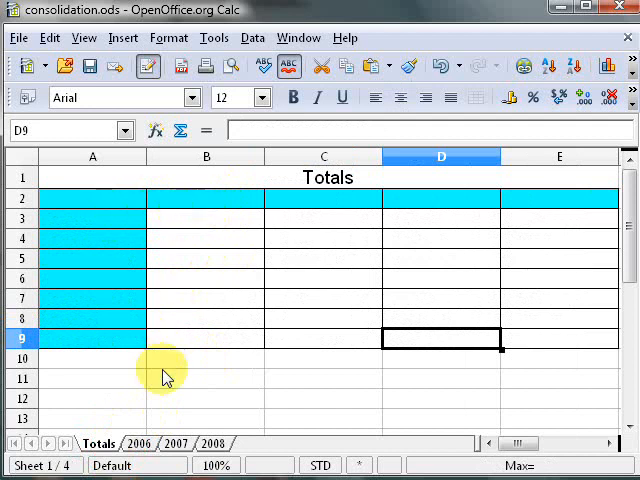
- Name the 2006 employee sales table A2:E9 as the range sales2006
{"action": "left_click", "coordinate": [136, 444]}
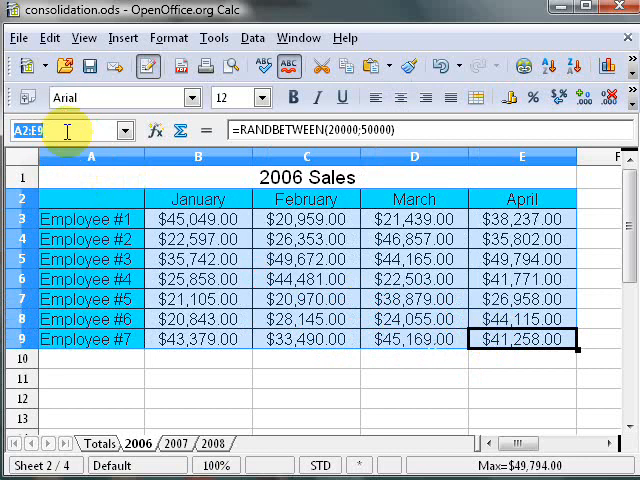
{"action": "type", "text": "sales2"}
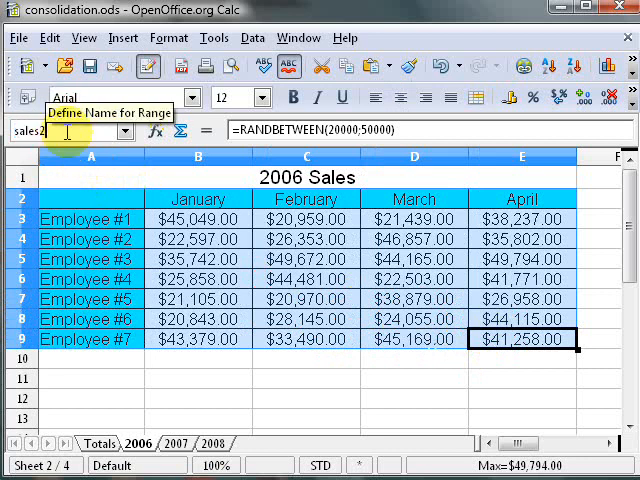
{"action": "type", "text": "006"}
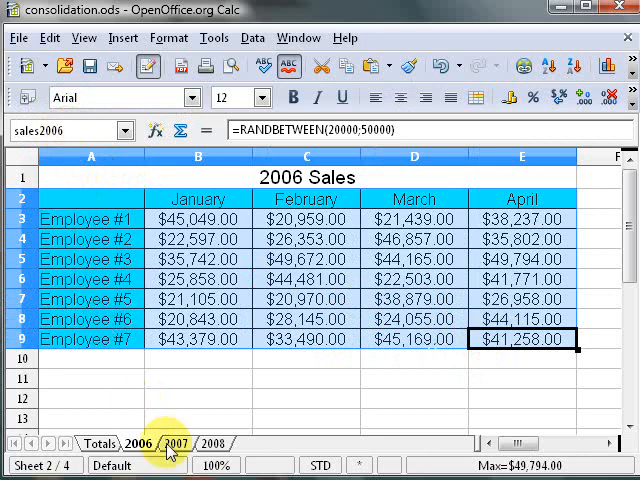
- Name the 2007 sales table as sales2007 and return to the Totals sheet
{"action": "left_click", "coordinate": [174, 444]}
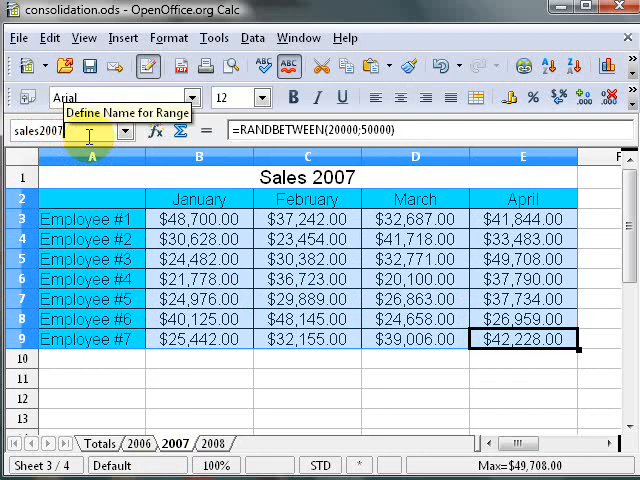
{"action": "mouse_move", "coordinate": [222, 368]}
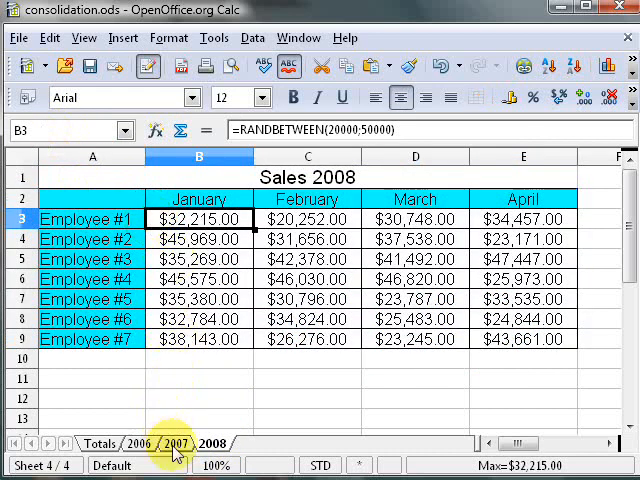
{"action": "left_click", "coordinate": [174, 444]}
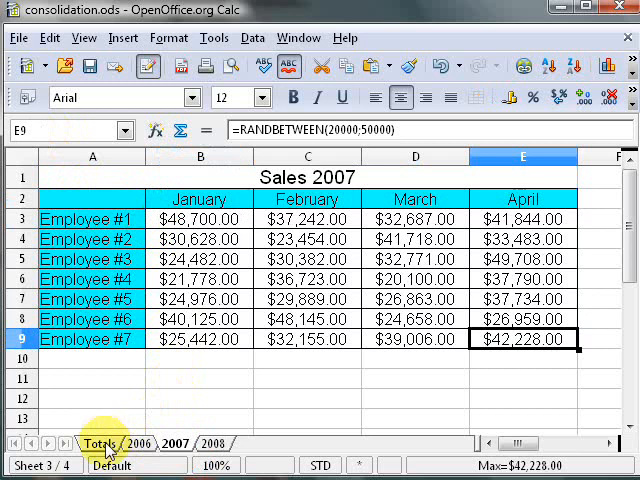
{"action": "left_click", "coordinate": [96, 444]}
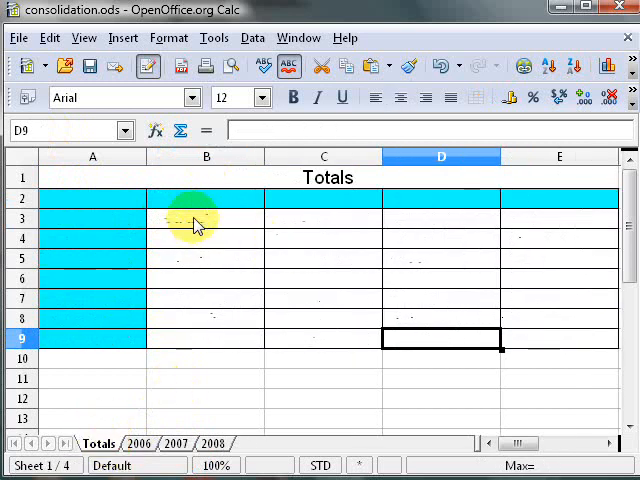
- Start Data > Consolidate from the target cell on the Totals sheet
{"action": "left_click", "coordinate": [206, 218]}
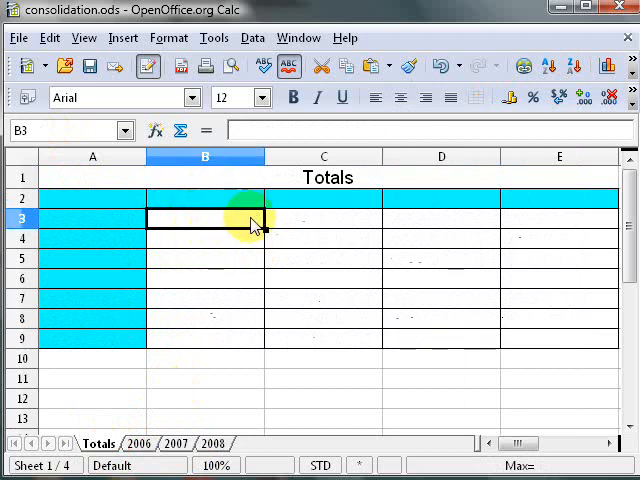
{"action": "mouse_move", "coordinate": [218, 232]}
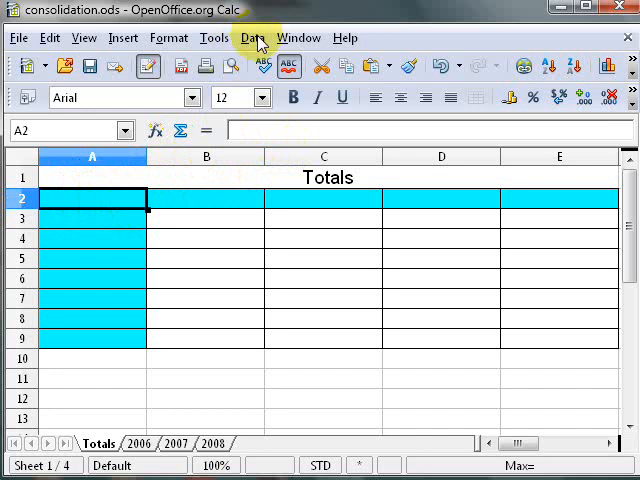
{"action": "left_click", "coordinate": [252, 38]}
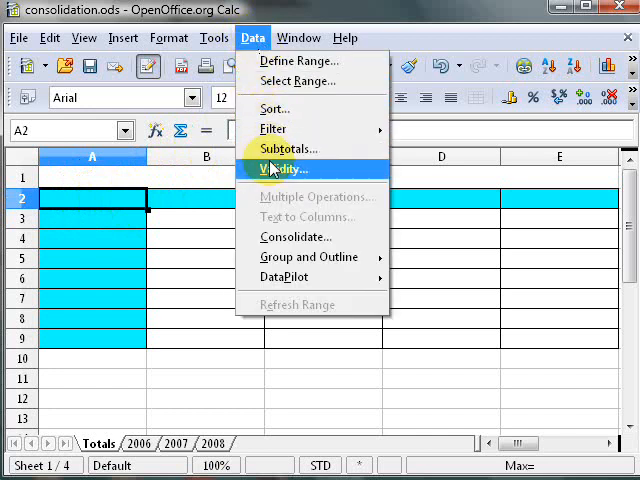
{"action": "left_click", "coordinate": [288, 168]}
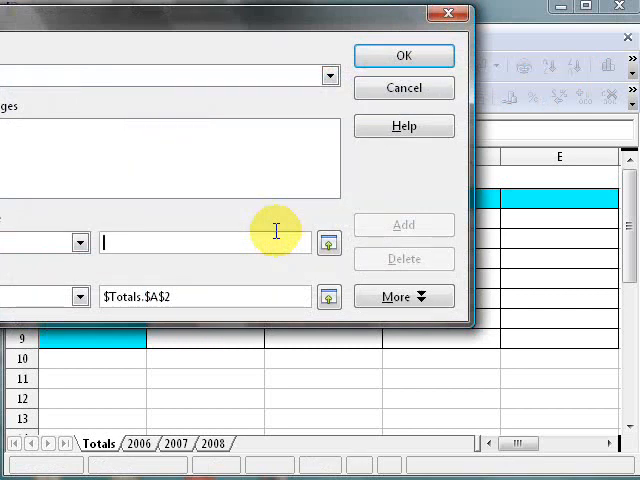
- Choose Sum as the consolidation function
{"action": "left_click_drag", "start_coordinate": [276, 16], "coordinate": [350, 44]}
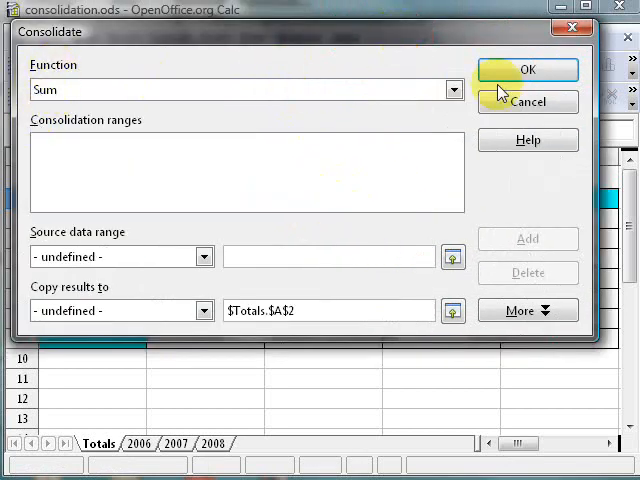
{"action": "left_click", "coordinate": [454, 88]}
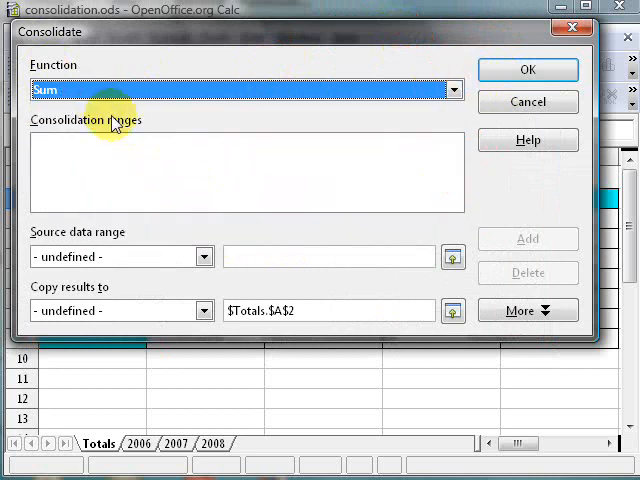
{"action": "mouse_move", "coordinate": [118, 164]}
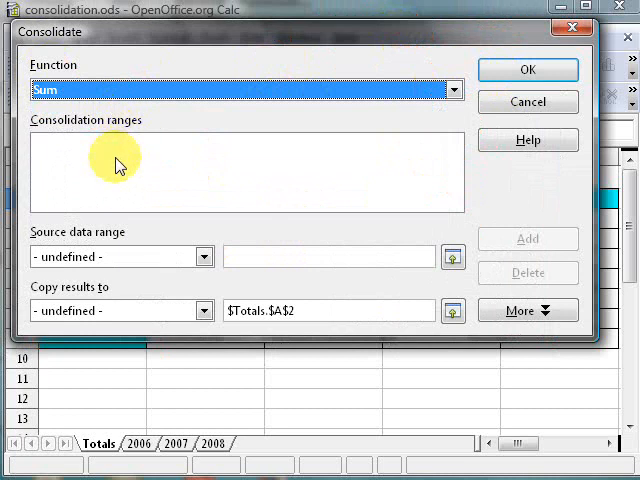
{"action": "mouse_move", "coordinate": [84, 248]}
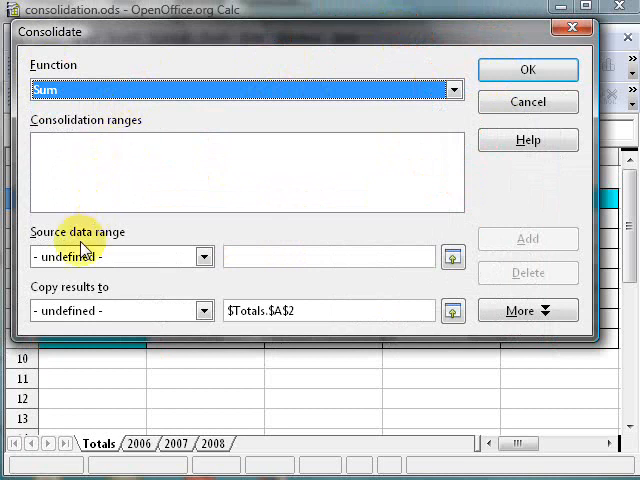
{"action": "mouse_move", "coordinate": [204, 256]}
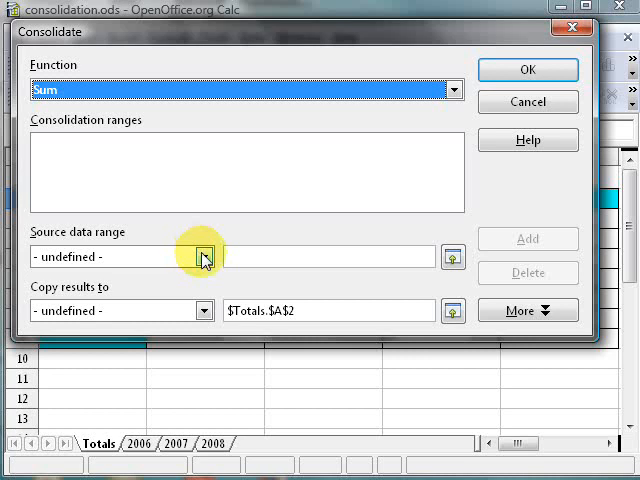
- Add the sales2006, sales2007 and sales2008 named ranges as consolidation sources
{"action": "left_click", "coordinate": [204, 256]}
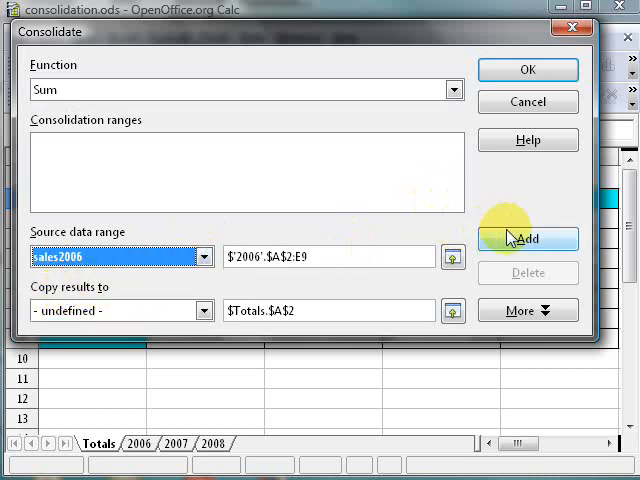
{"action": "left_click", "coordinate": [204, 256]}
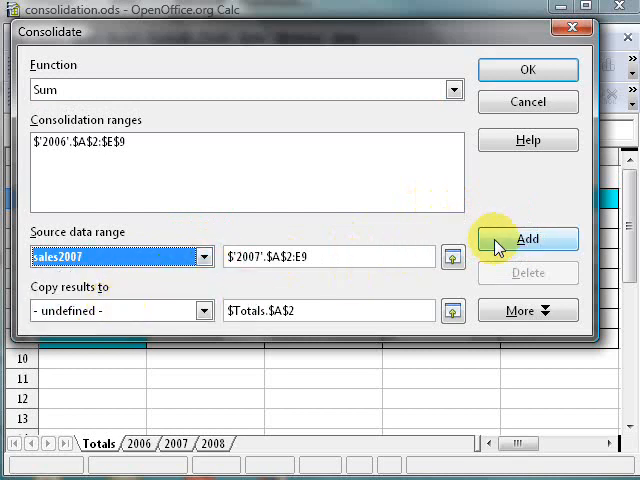
{"action": "left_click", "coordinate": [528, 240]}
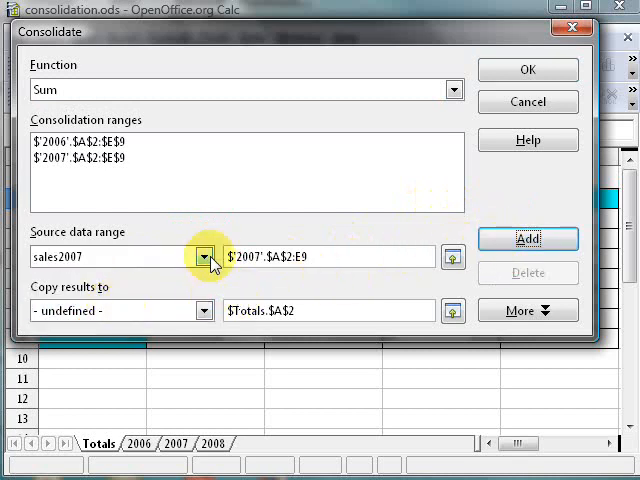
{"action": "left_click", "coordinate": [204, 256]}
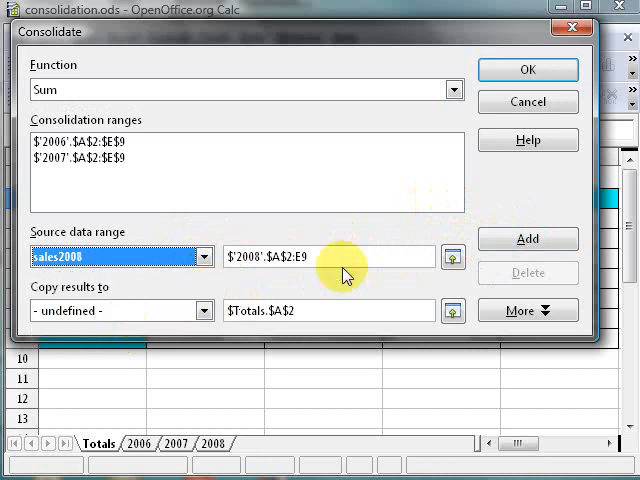
{"action": "left_click", "coordinate": [528, 240]}
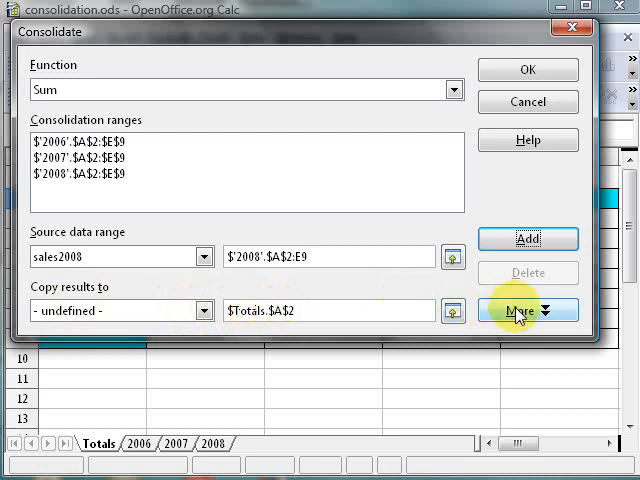
- Consolidate by row and column labels so Totals shows summed sales for Employees #1–#7
{"action": "left_click", "coordinate": [528, 312]}
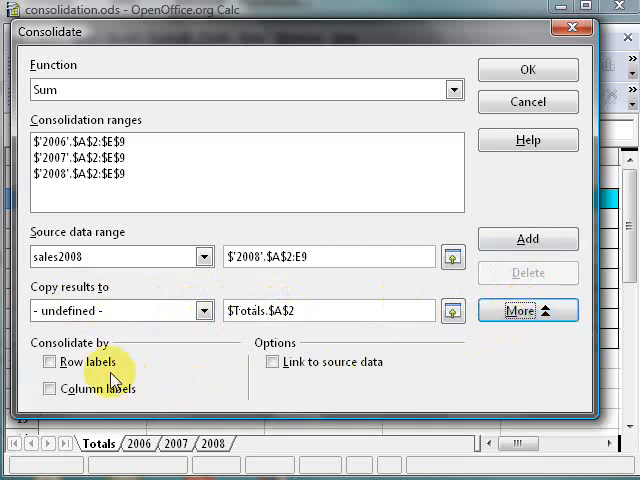
{"action": "left_click", "coordinate": [48, 360]}
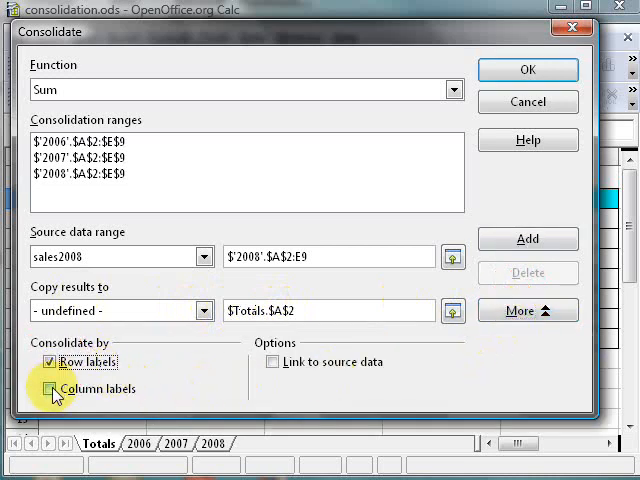
{"action": "left_click", "coordinate": [52, 388]}
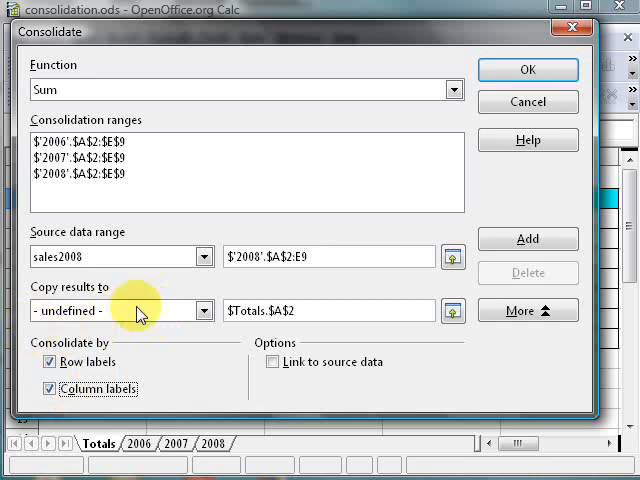
{"action": "left_click", "coordinate": [528, 70]}
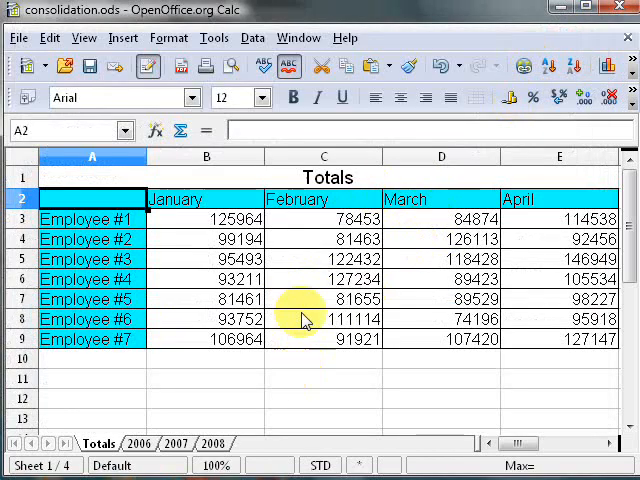
- Format the summed figures B3:E9 as currency with two decimals
{"action": "left_click_drag", "start_coordinate": [206, 220], "coordinate": [206, 240]}
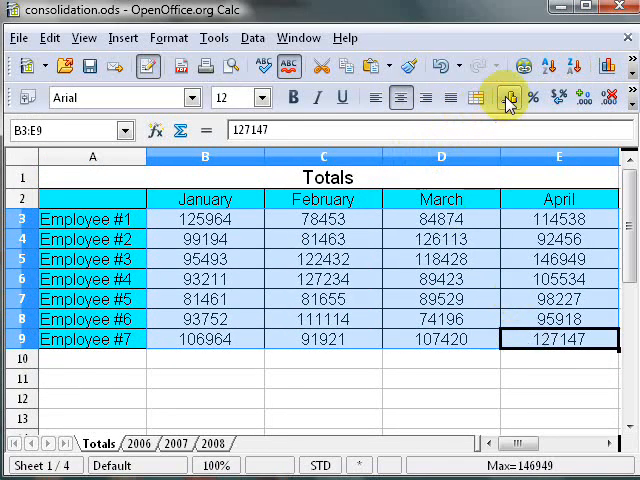
{"action": "left_click", "coordinate": [510, 96]}
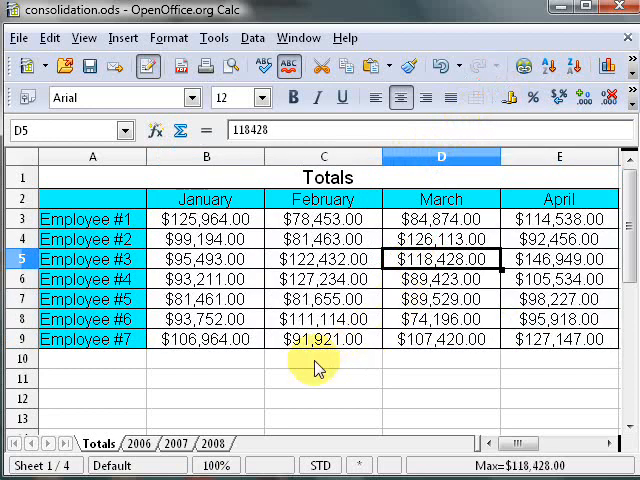
{"action": "left_click", "coordinate": [206, 220]}
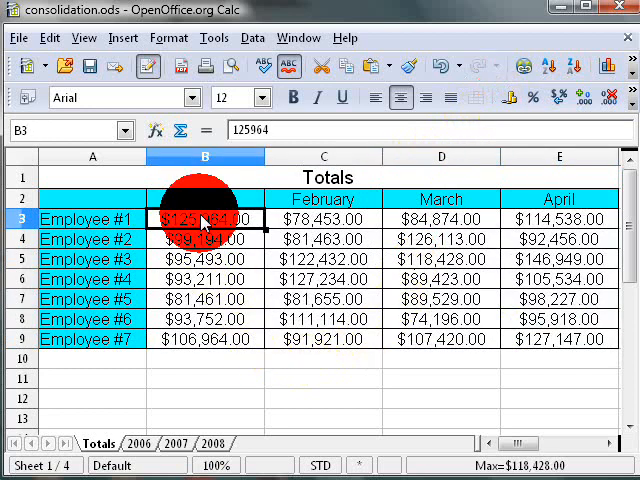